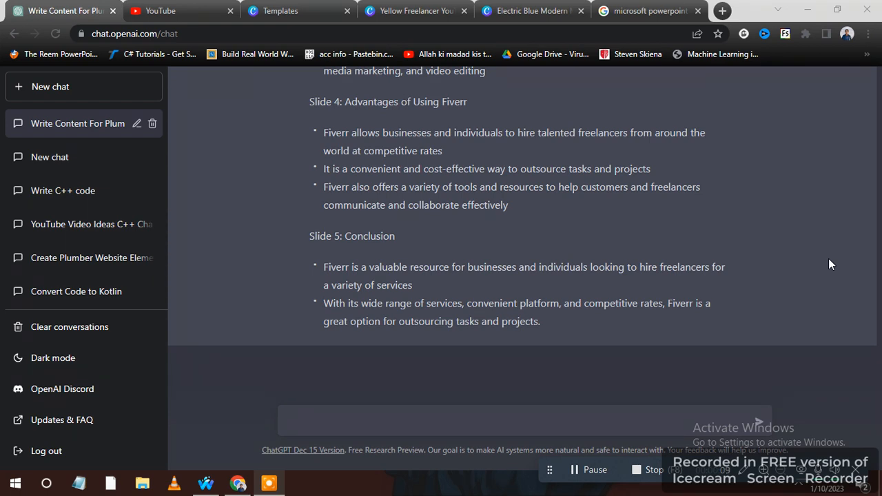
- Send the prompt 'write a powerpoint presention on data science' to ChatGPT
click(411, 419)
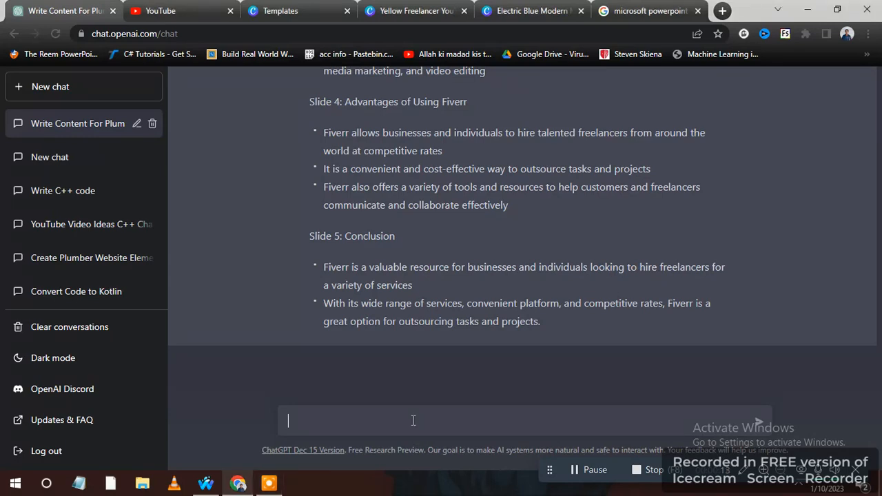
text(writ)
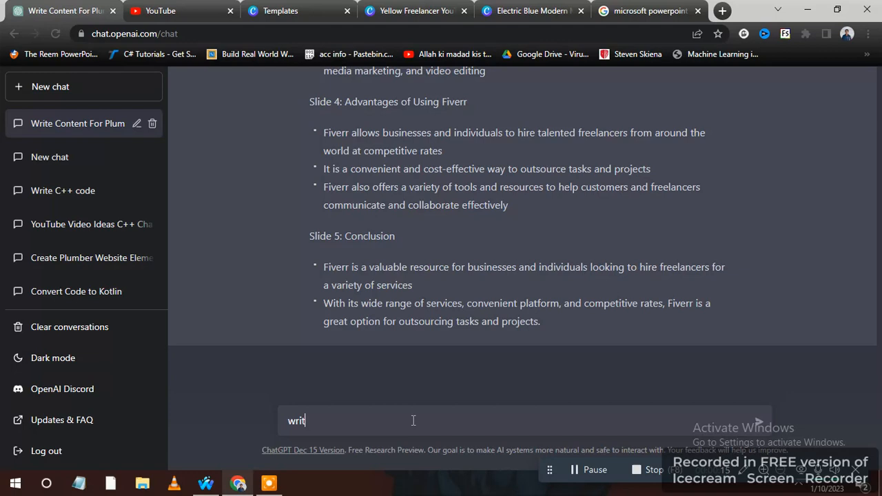
text(e)
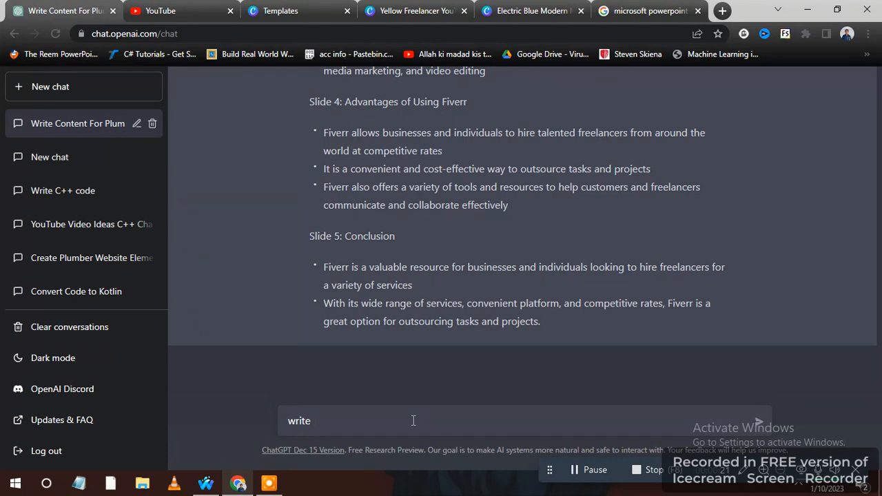
text(a powe)
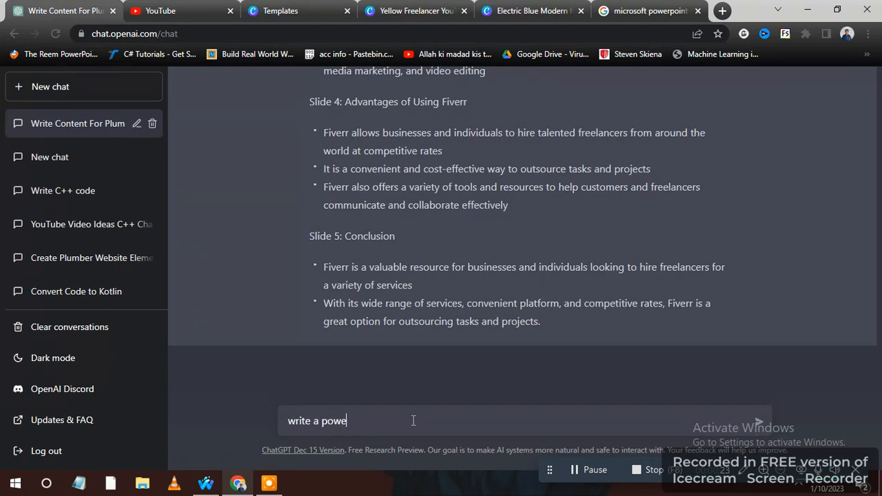
text(rpoint presention on data s)
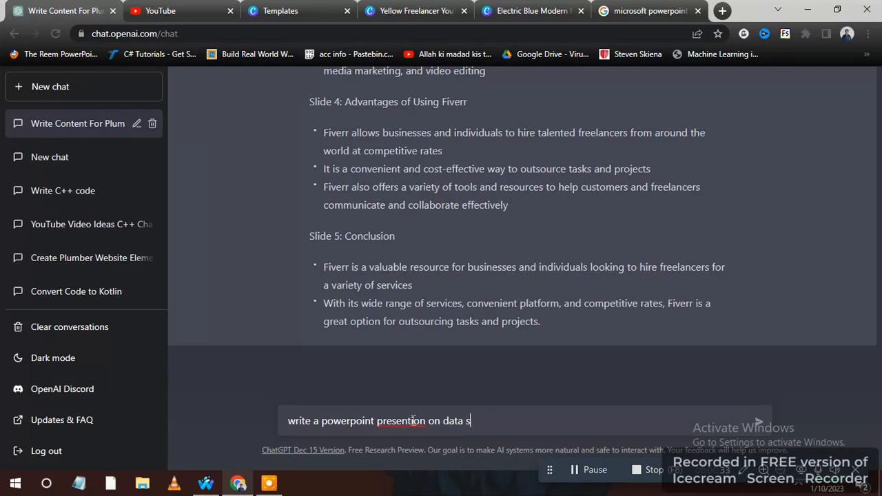
text(ci)
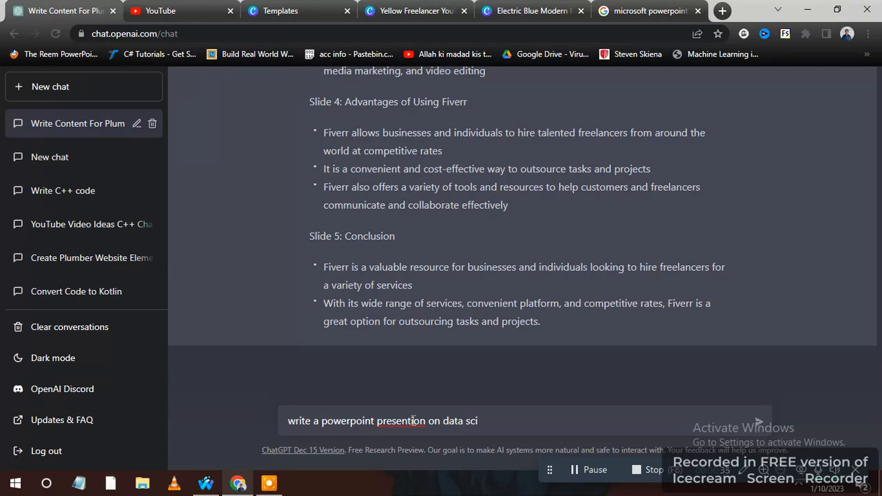
text(ence)
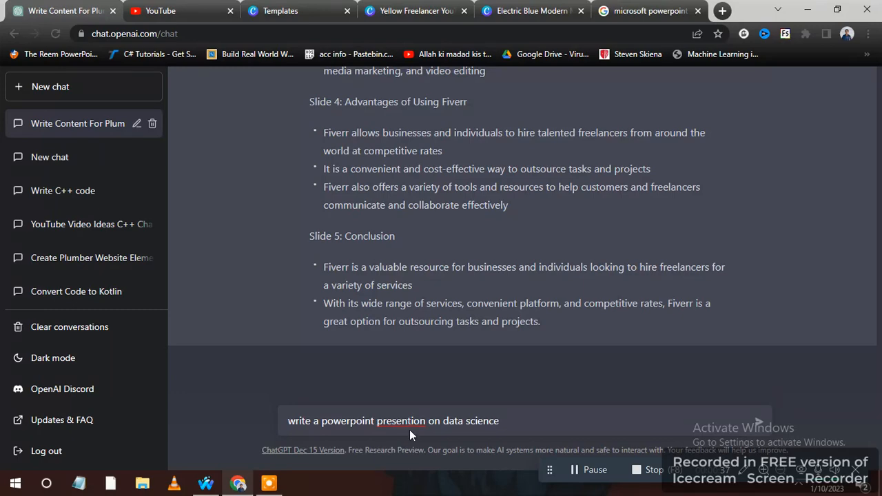
mouse_move(494, 405)
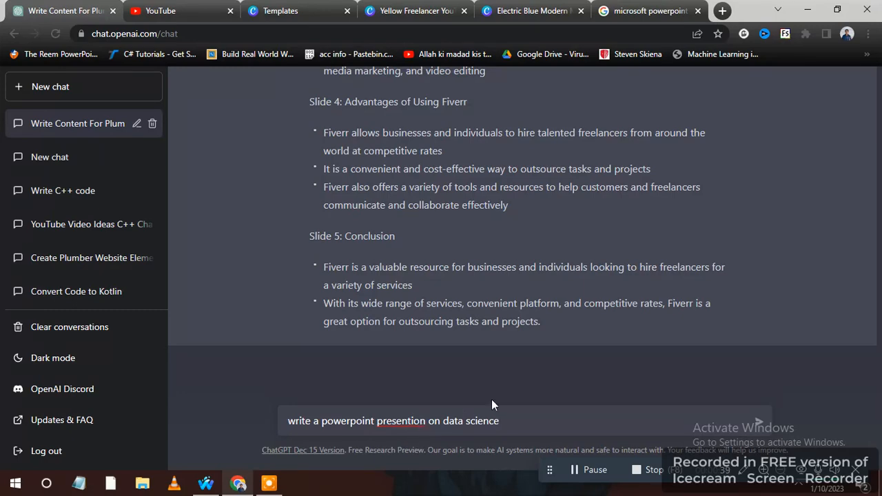
click(758, 422)
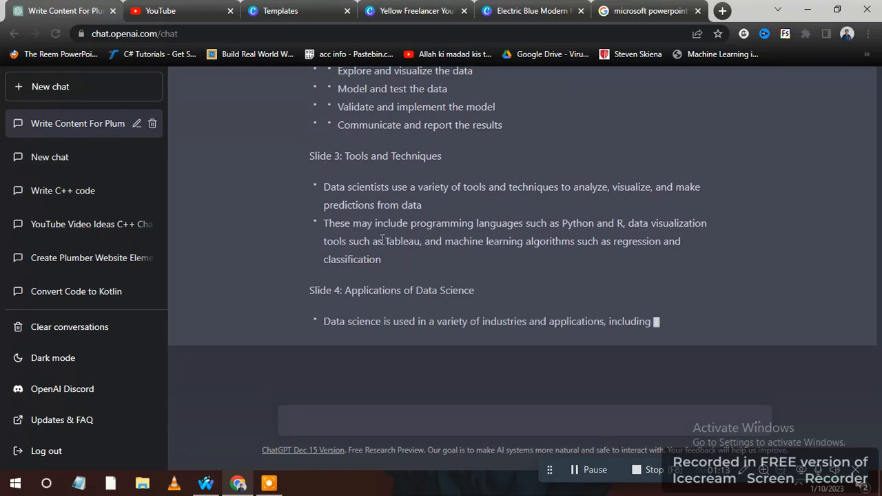
- Scroll down to follow the streaming slide outline as it reaches the applications slide
scroll(down, 3)
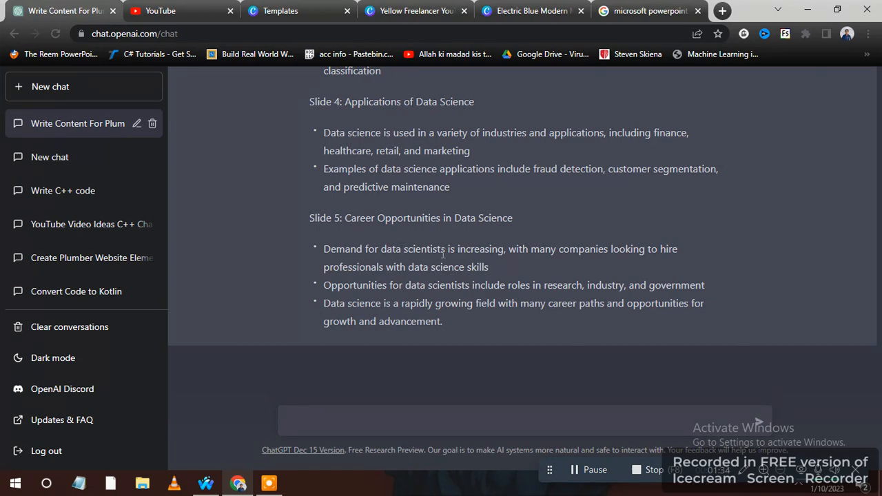
mouse_move(574, 305)
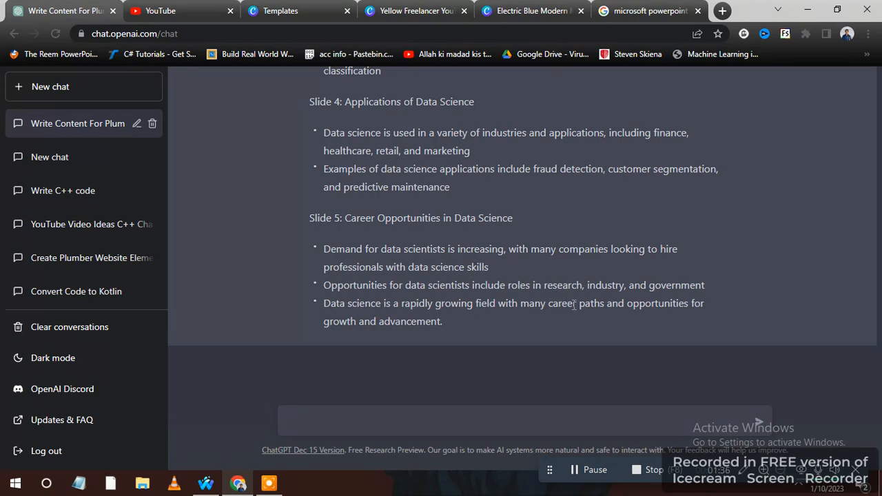